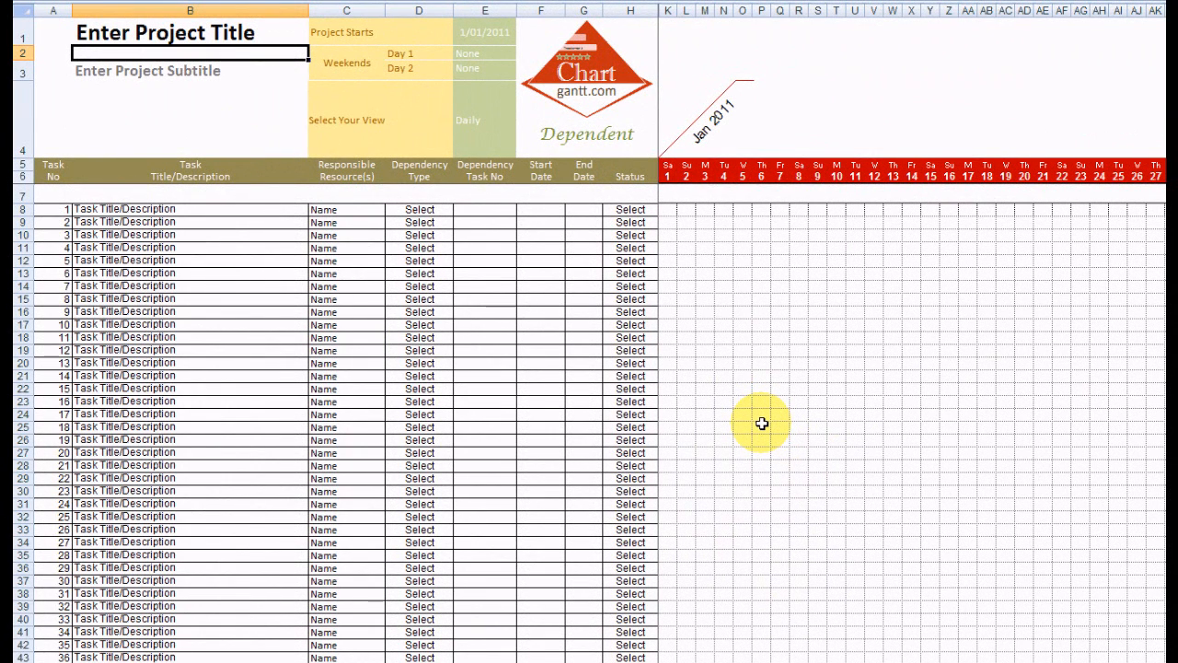
pyautogui.moveTo(707, 321)
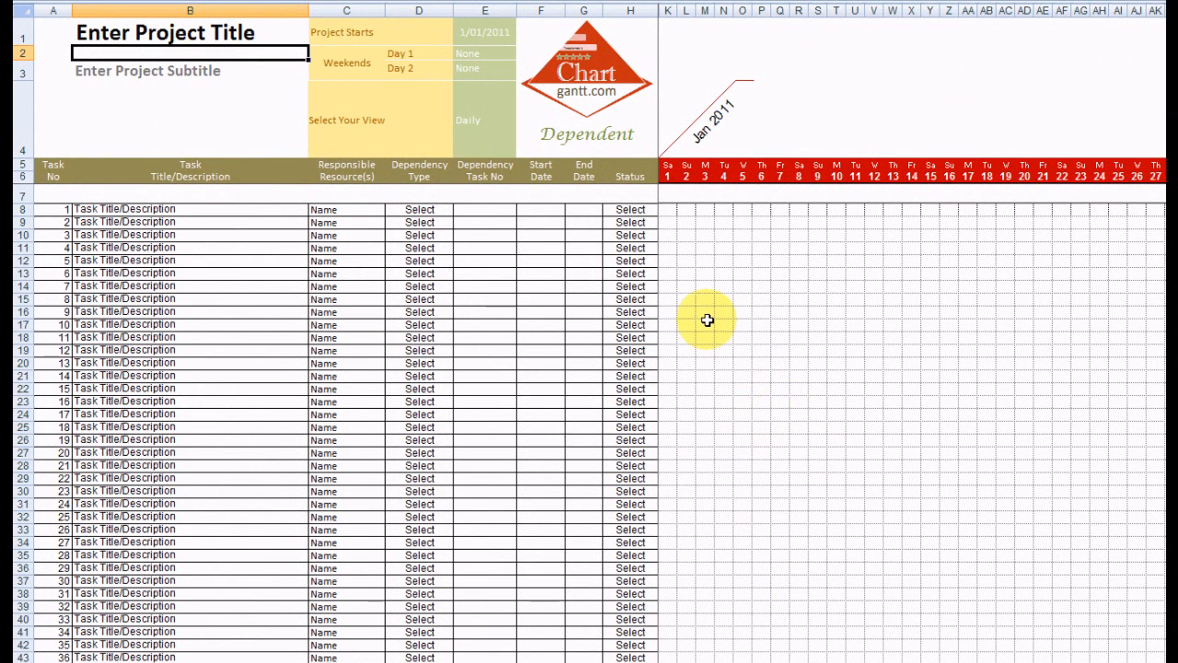
pyautogui.moveTo(211, 134)
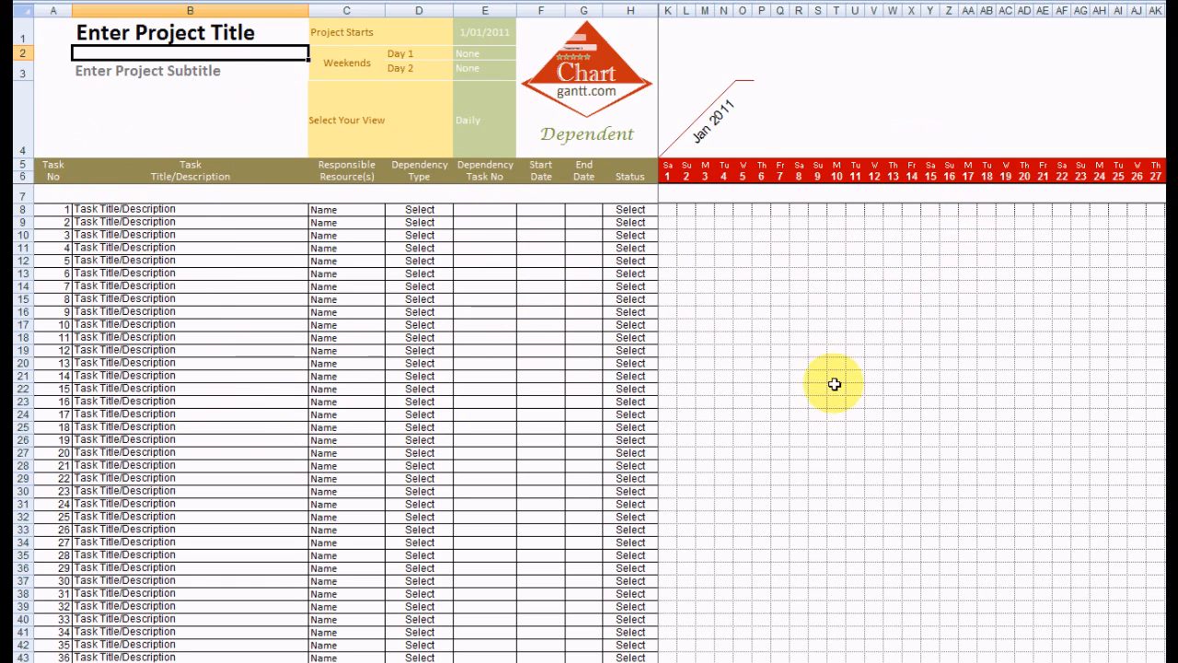
pyautogui.moveTo(941, 469)
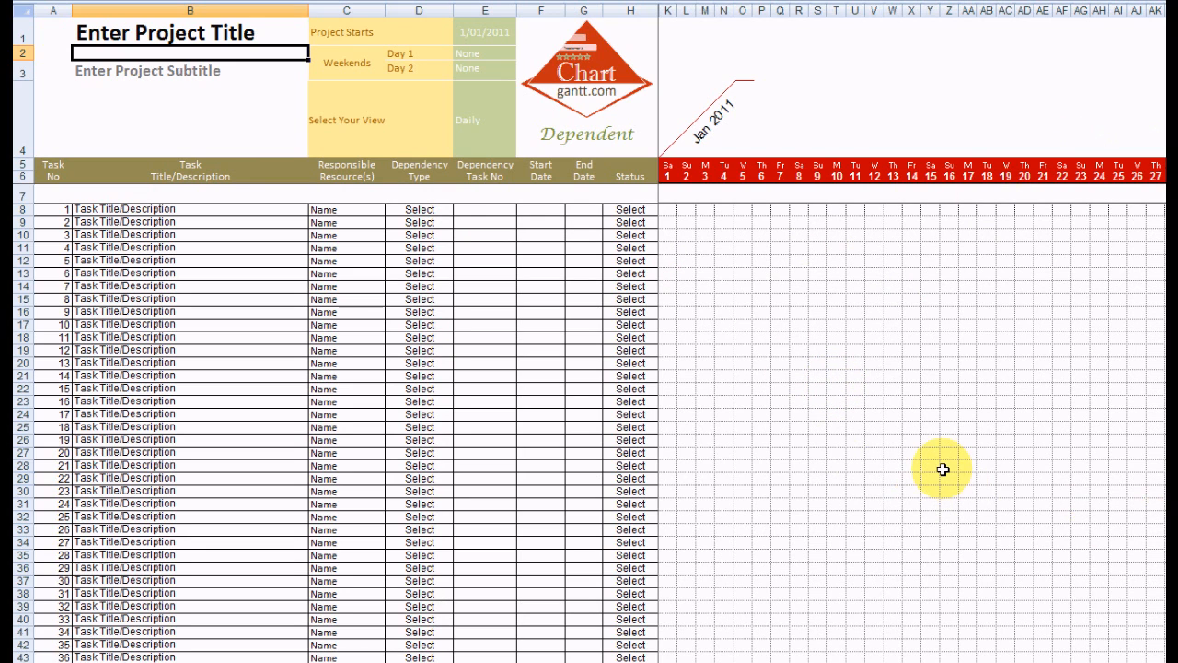
pyautogui.moveTo(191, 30)
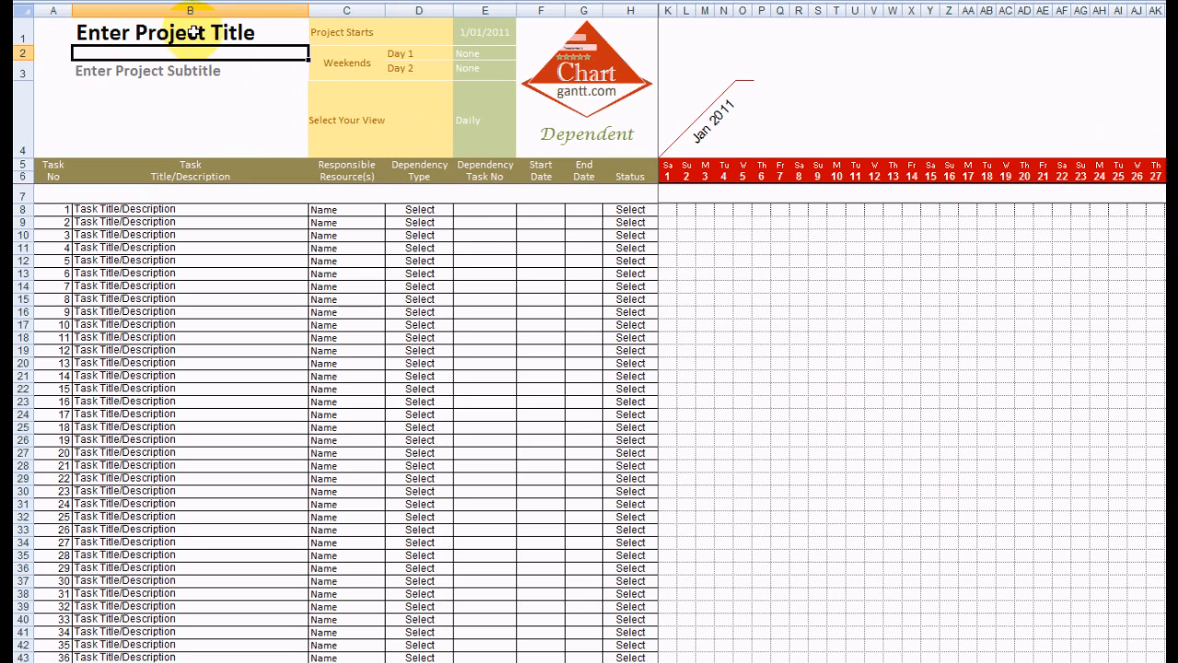
# Step: Enter the title 'Website Design Project' and begin entering the July project start date
pyautogui.click(188, 32)
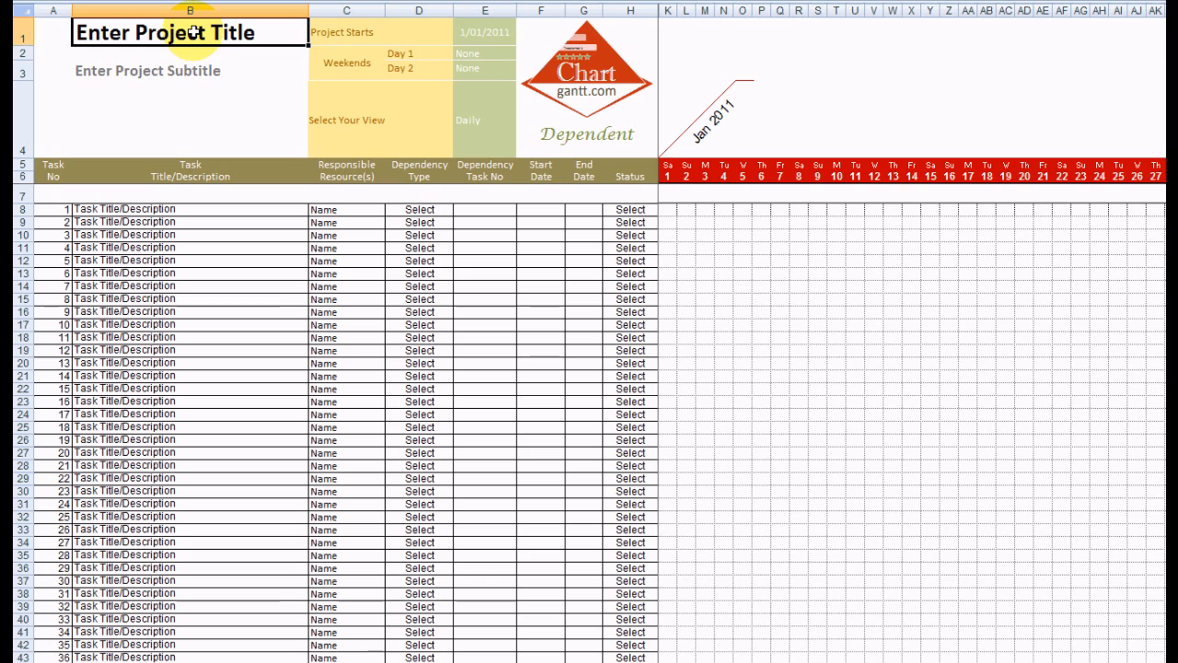
pyautogui.write('Website Design')
pyautogui.click(189, 70)
pyautogui.write('Client X')
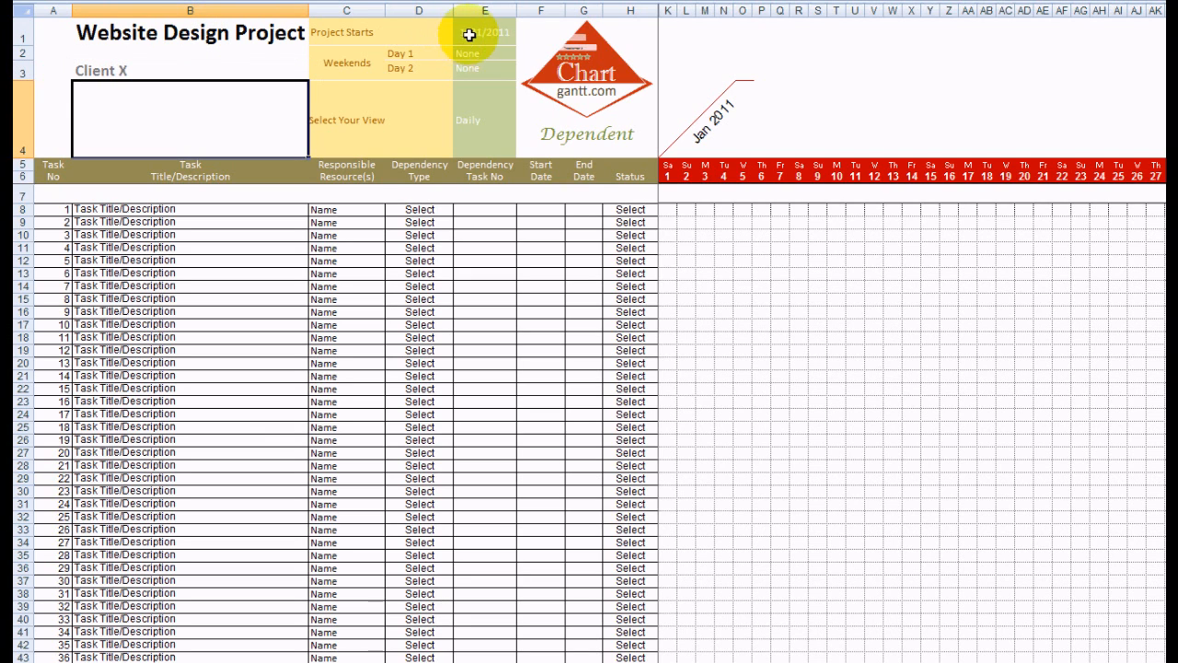
pyautogui.click(484, 33)
pyautogui.write('01/07')
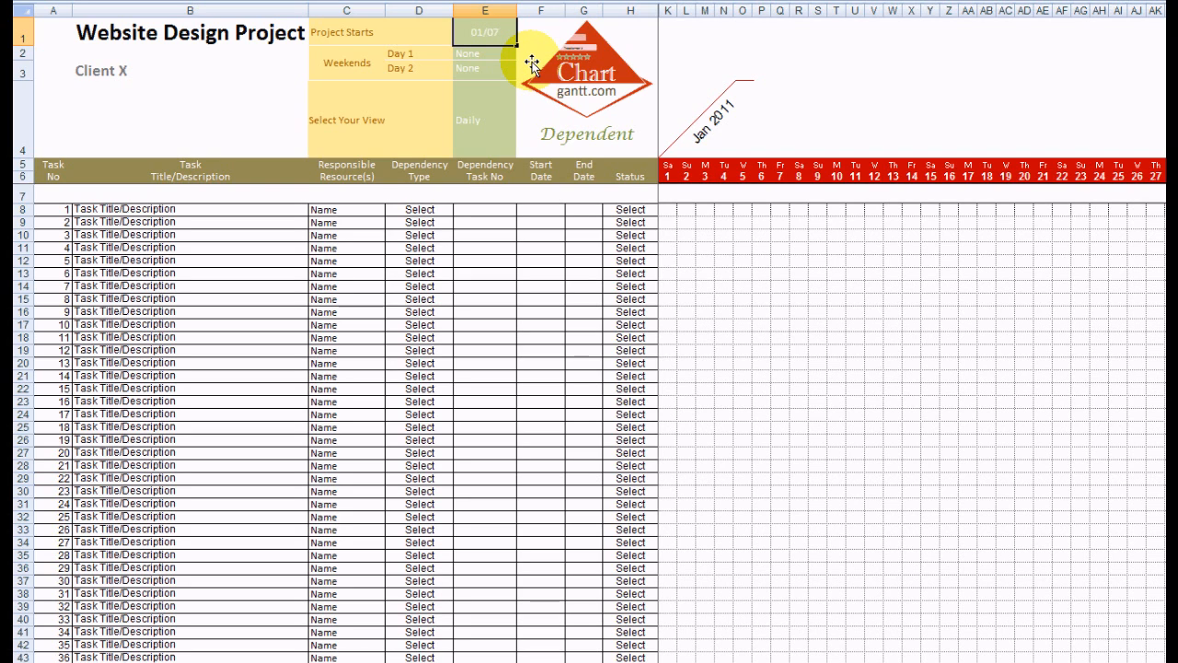
# Step: Confirm 1/07/2010 as project start and choose Sunday as the first weekend day
pyautogui.click(483, 33)
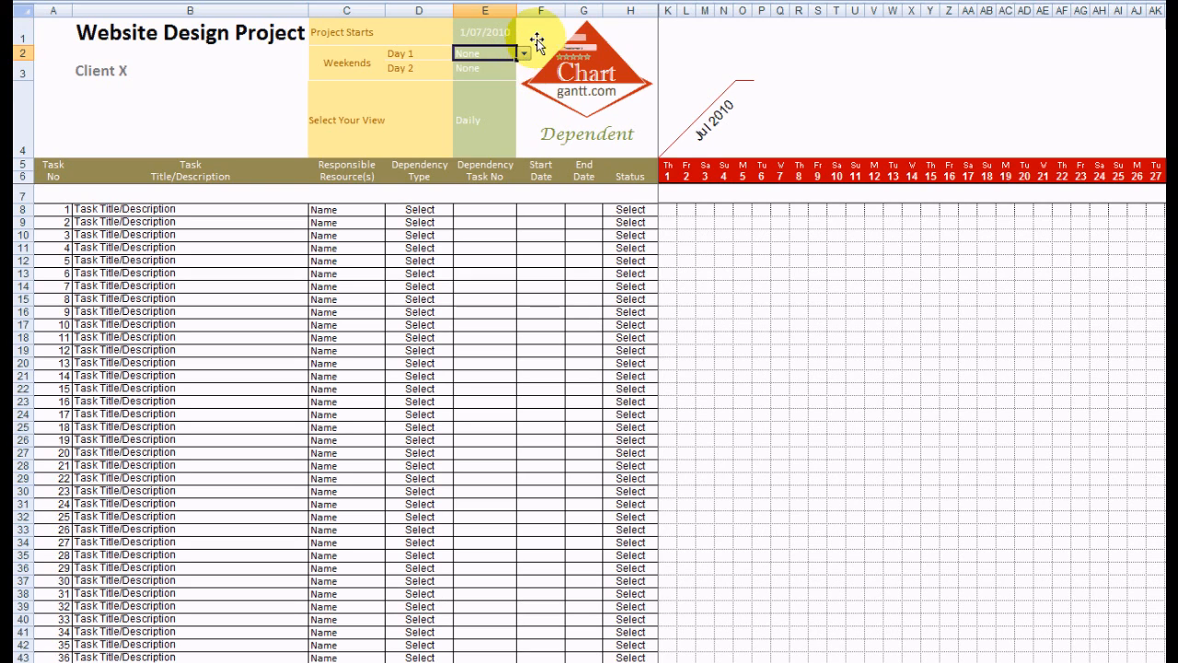
pyautogui.moveTo(771, 95)
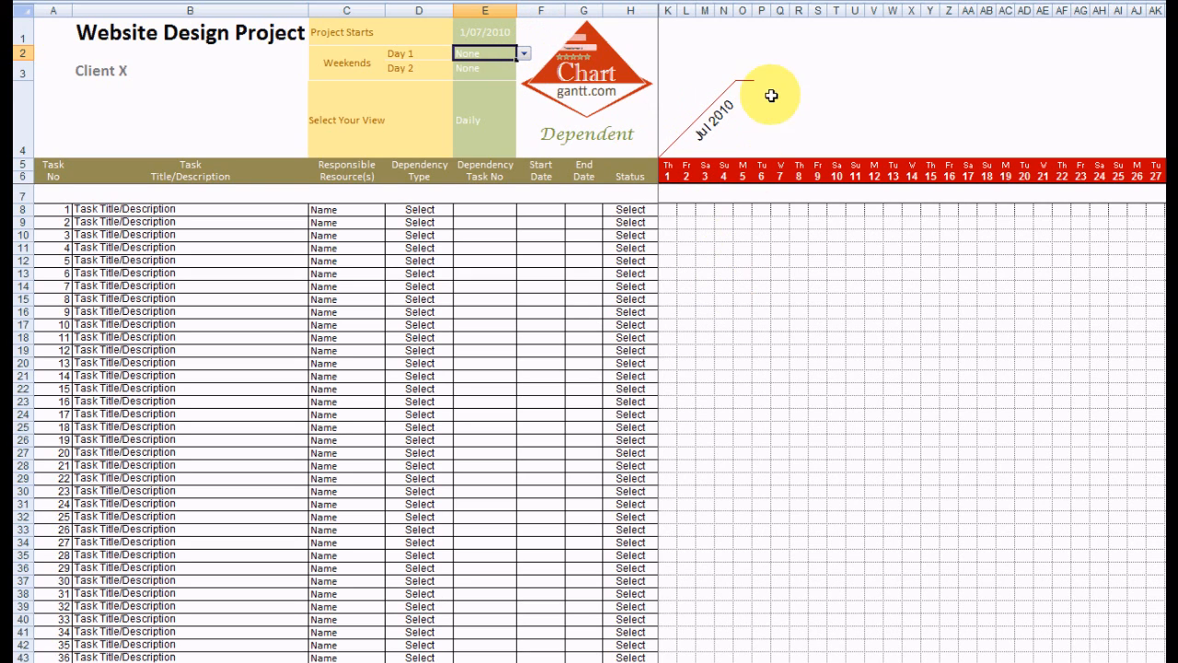
pyautogui.click(523, 52)
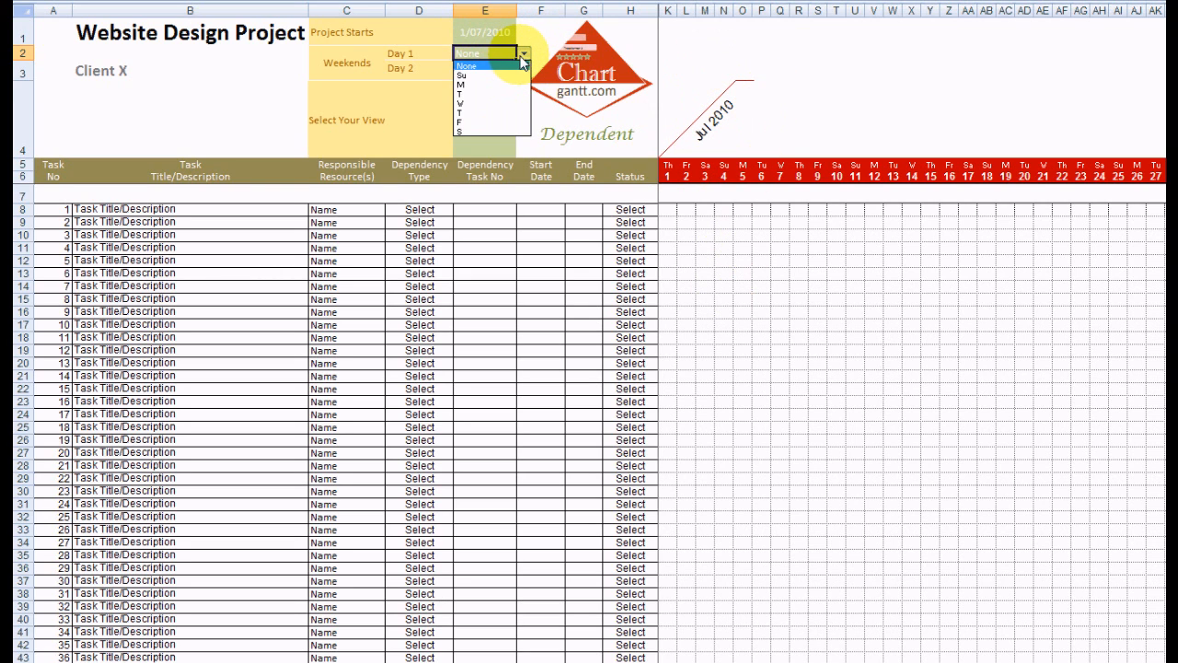
pyautogui.click(470, 66)
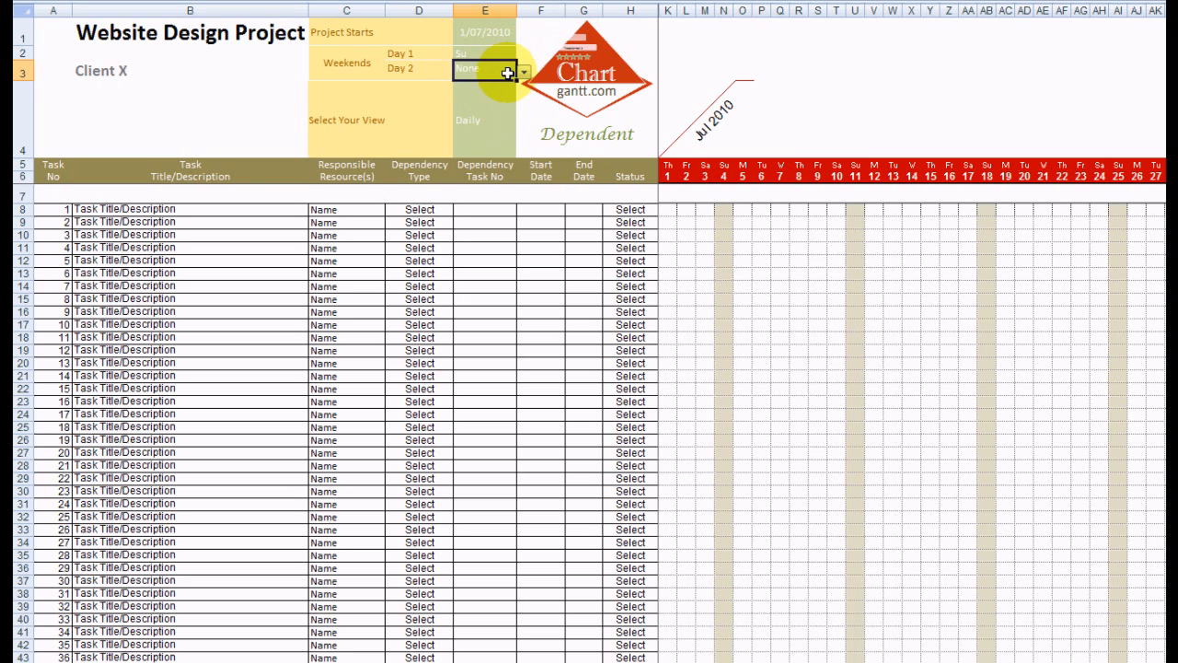
pyautogui.click(522, 70)
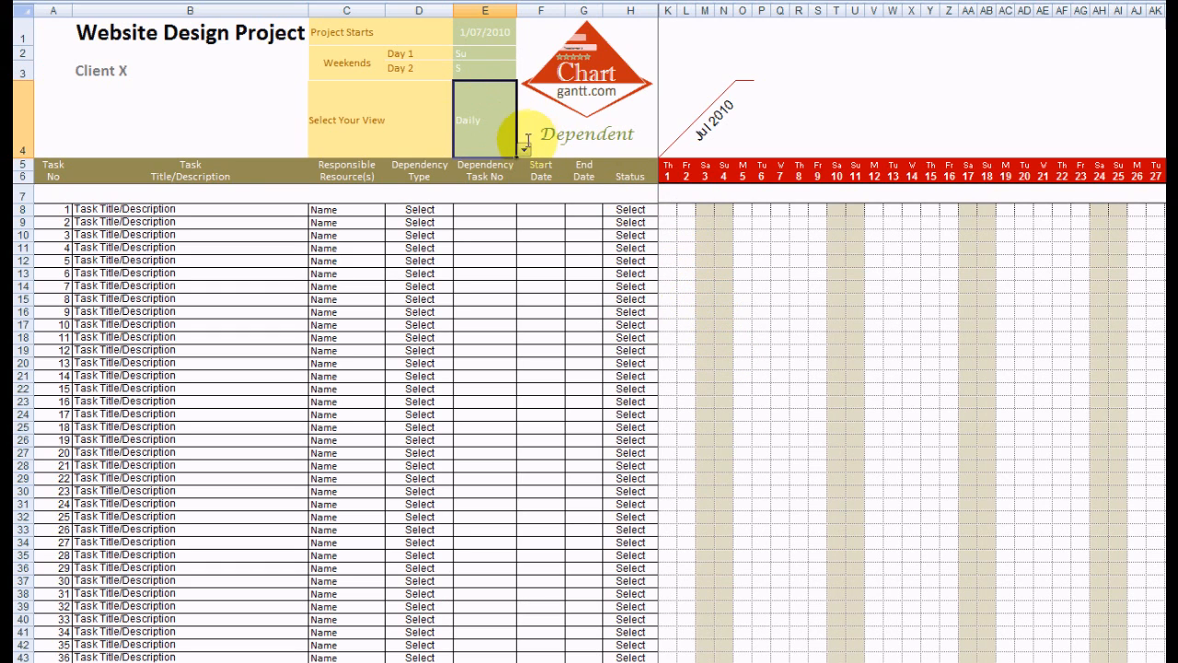
pyautogui.click(526, 150)
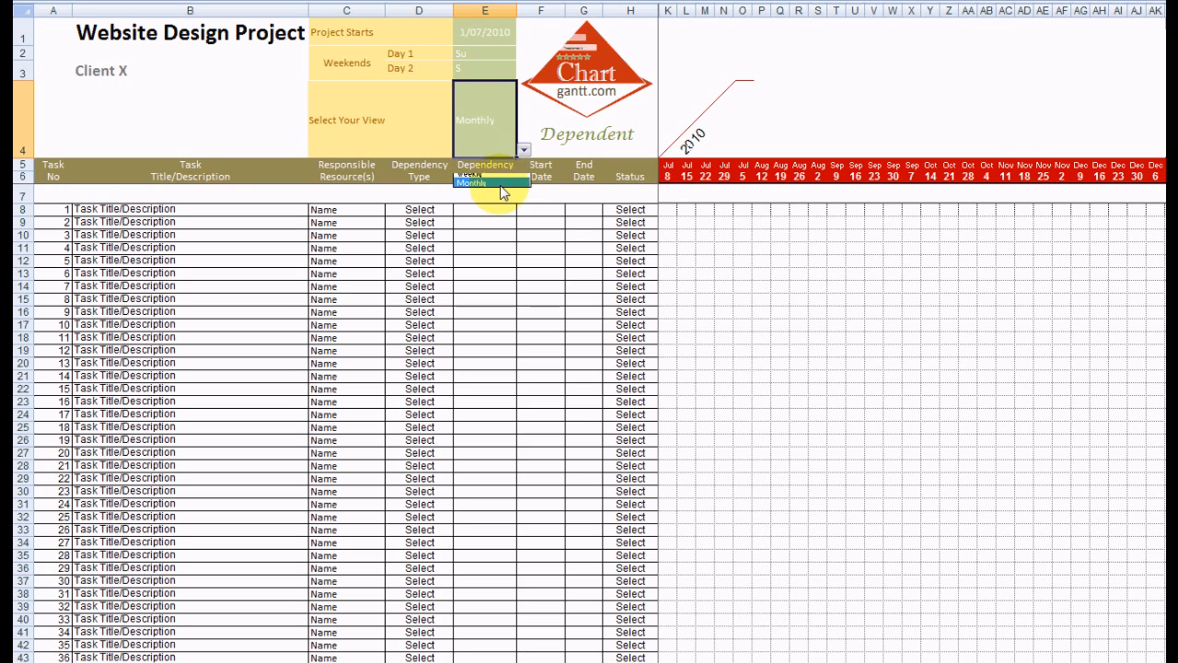
pyautogui.click(491, 181)
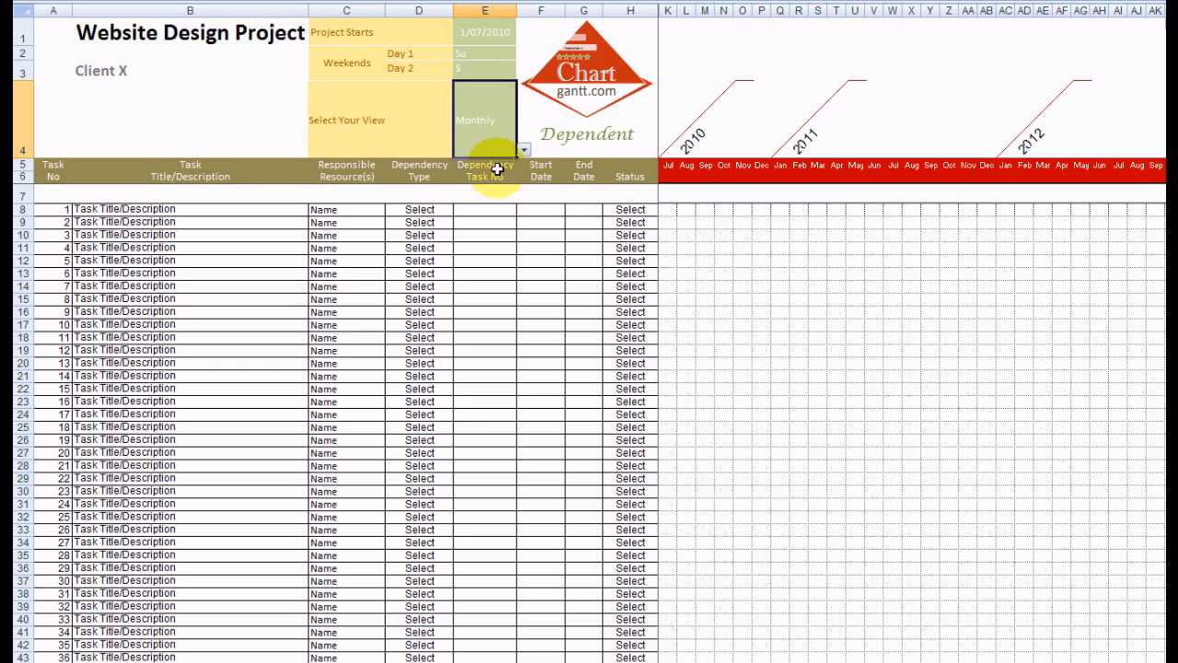
pyautogui.click(523, 149)
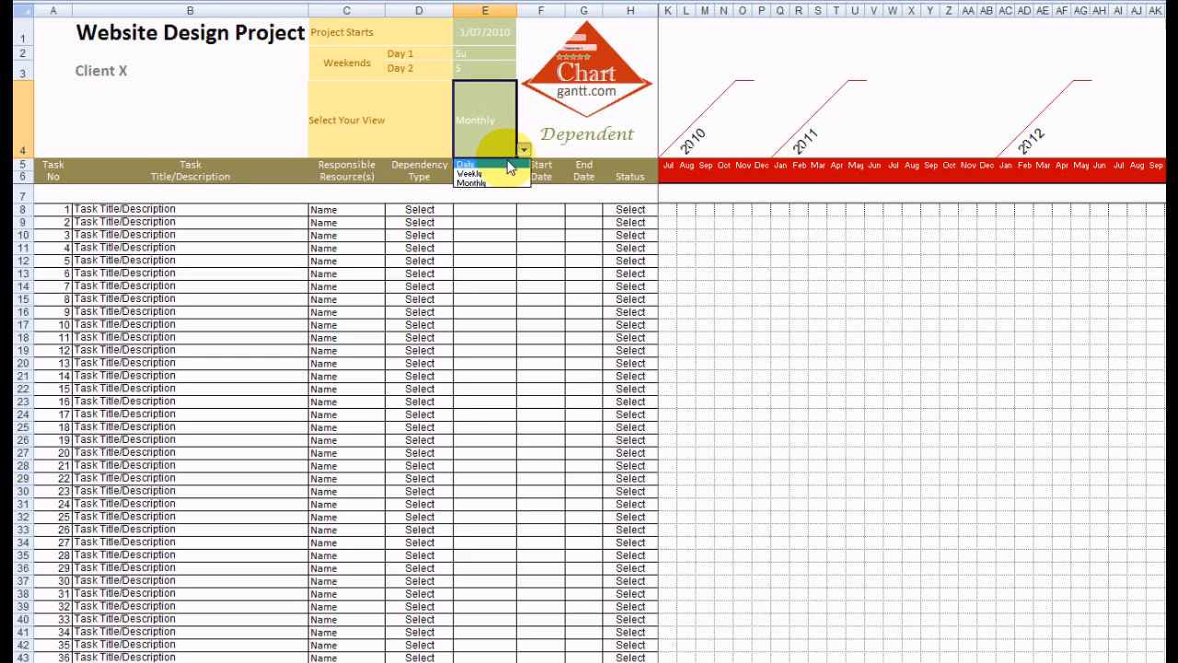
pyautogui.click(467, 164)
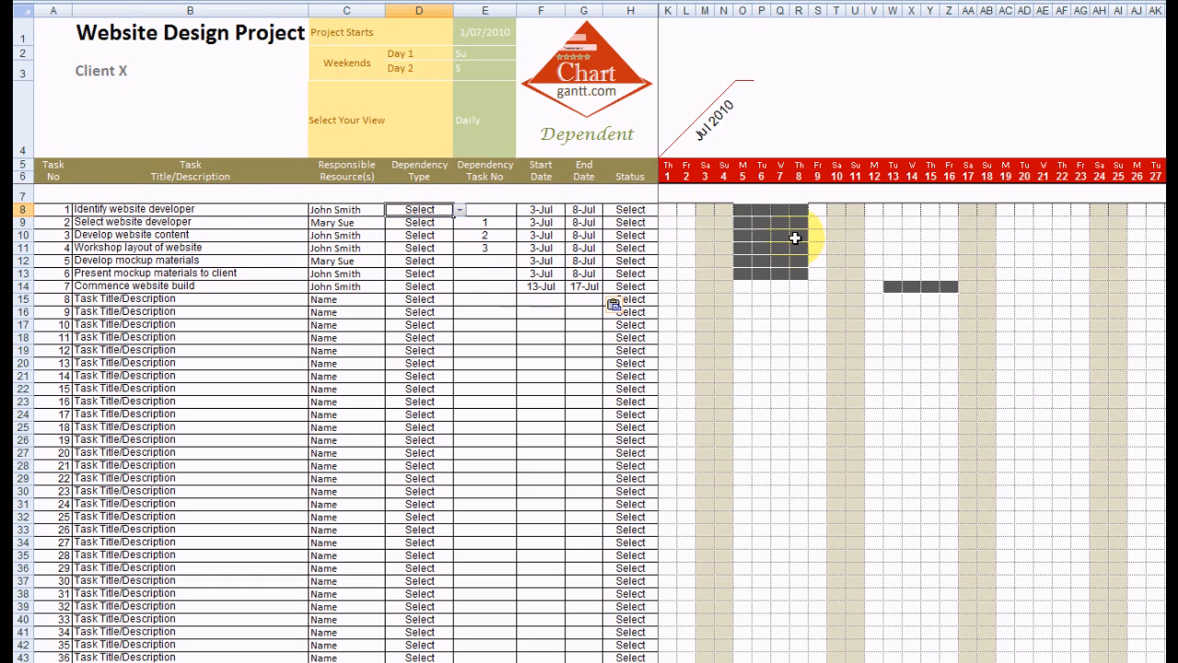
pyautogui.moveTo(718, 212)
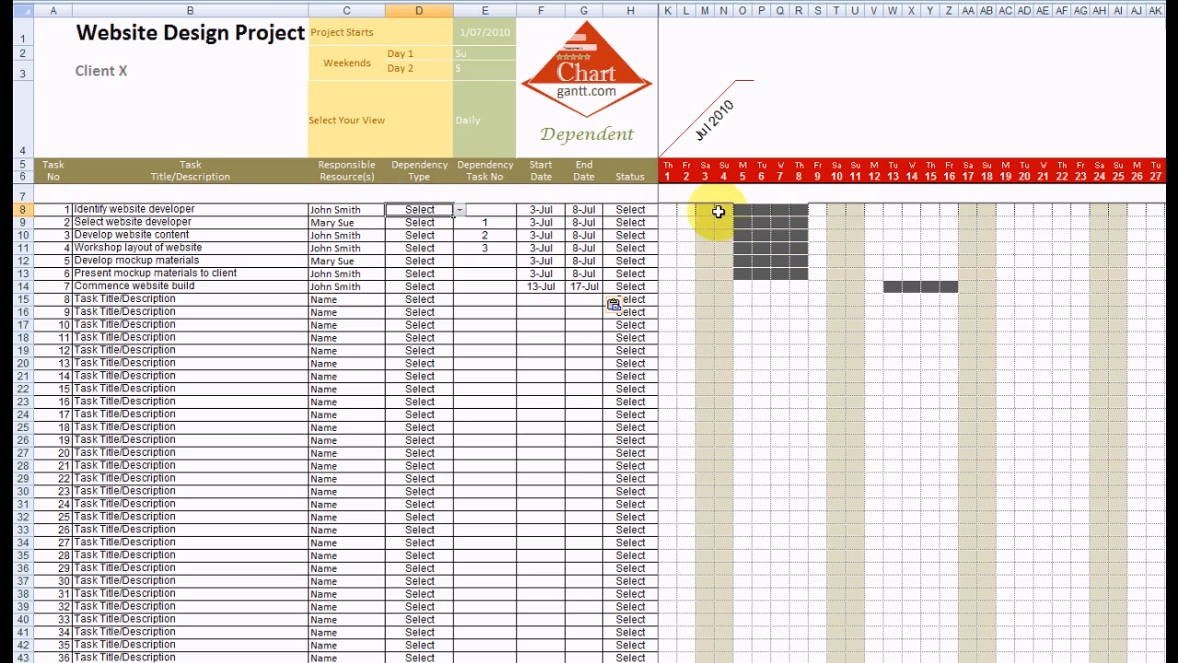
# Step: Select the dependency type cell for task 2
pyautogui.click(419, 222)
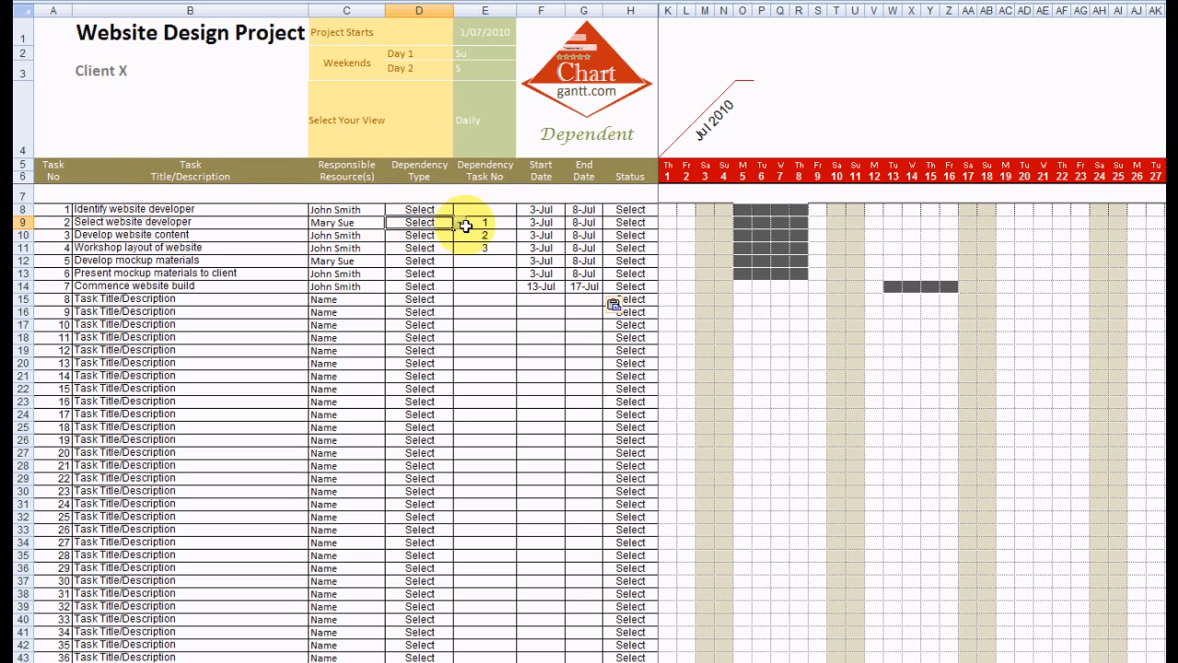
# Step: Set the dependency type of tasks 2, 3 and 4 to fs
pyautogui.click(460, 221)
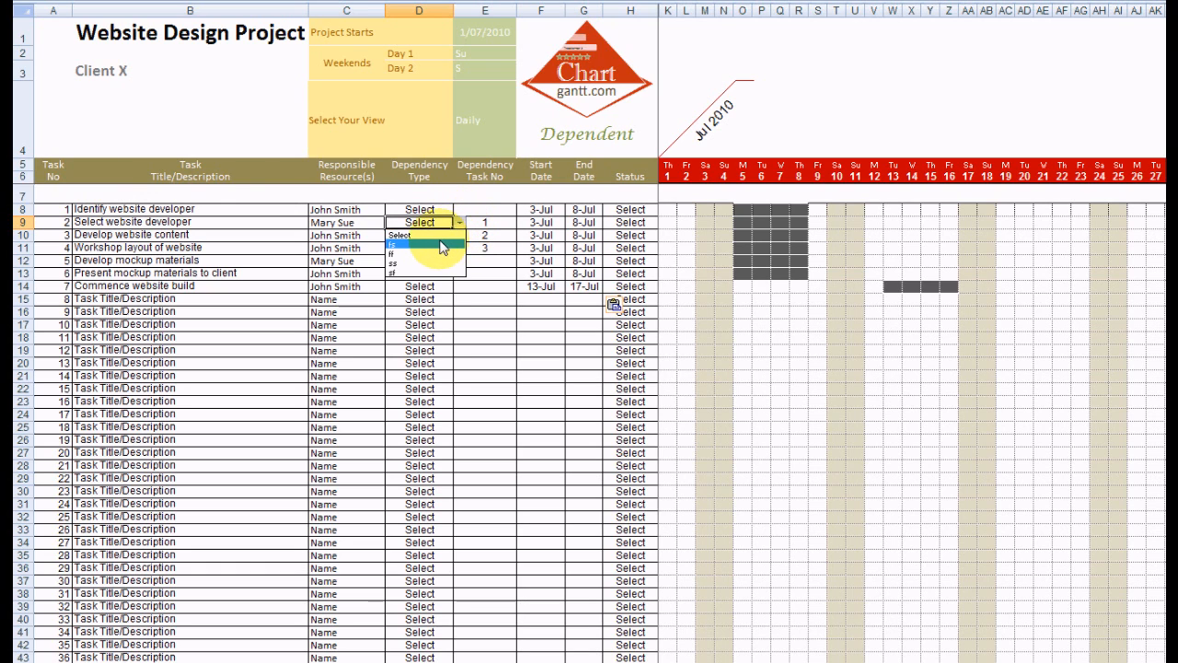
pyautogui.click(414, 234)
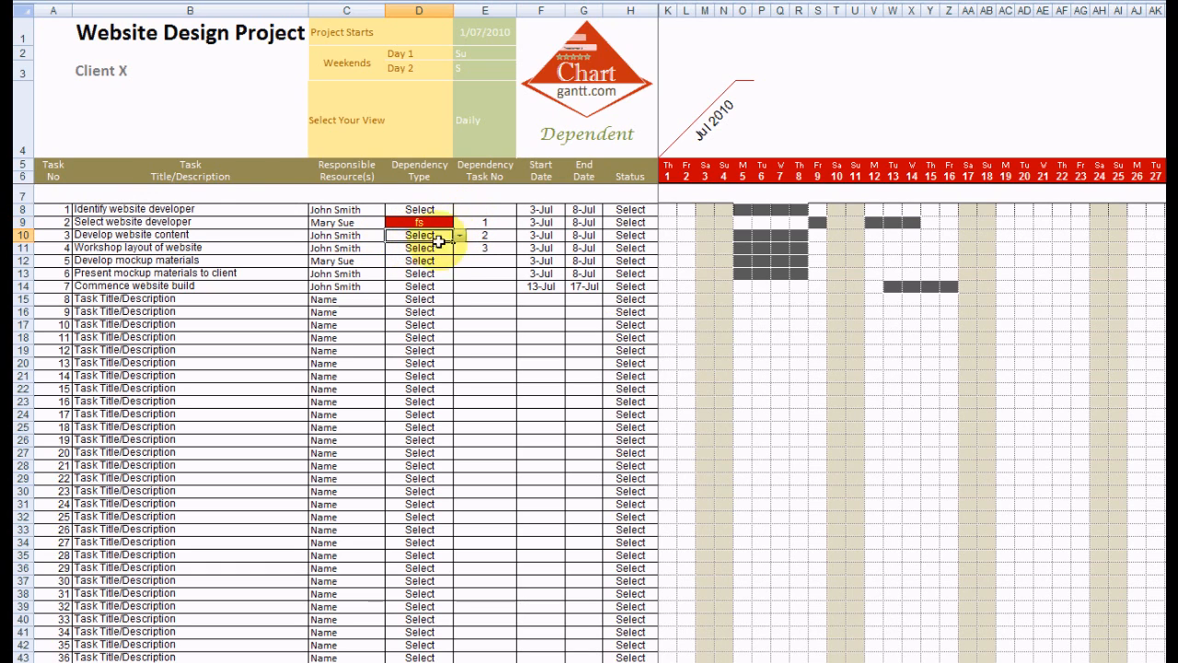
pyautogui.click(418, 234)
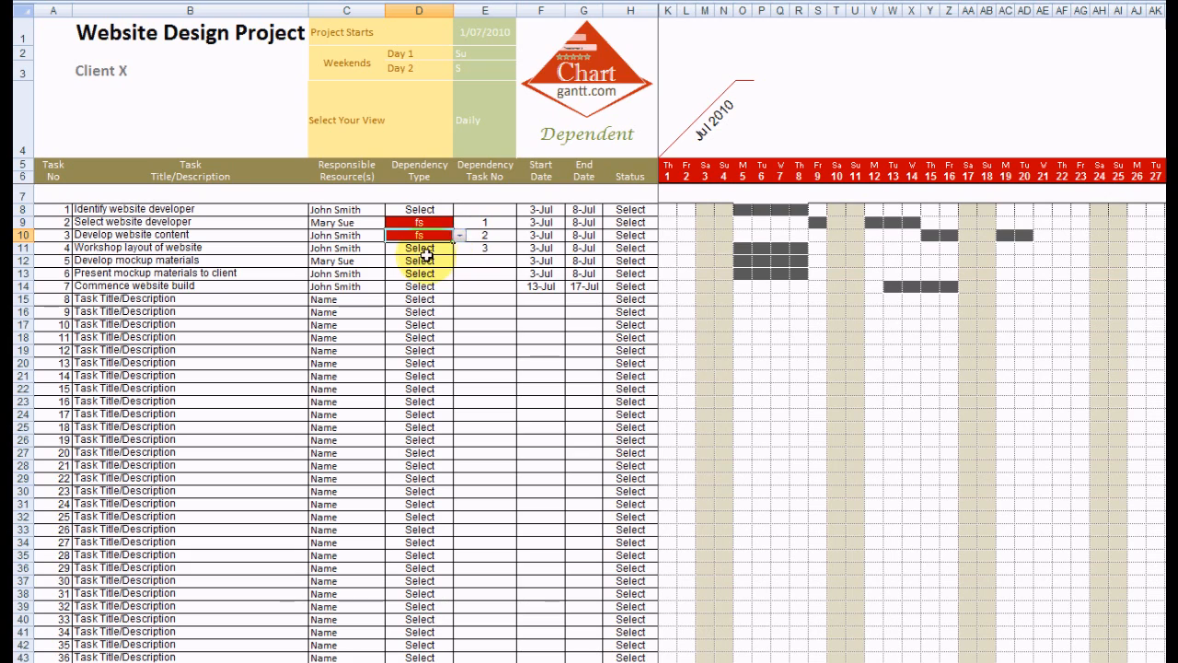
pyautogui.click(459, 247)
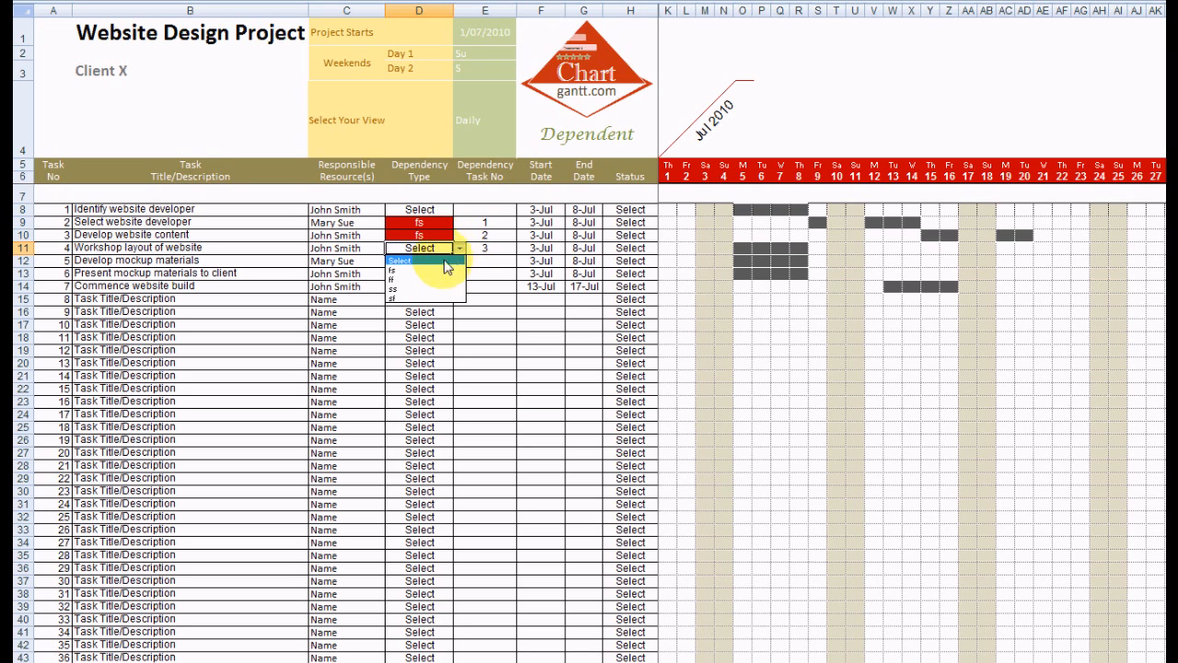
pyautogui.click(399, 272)
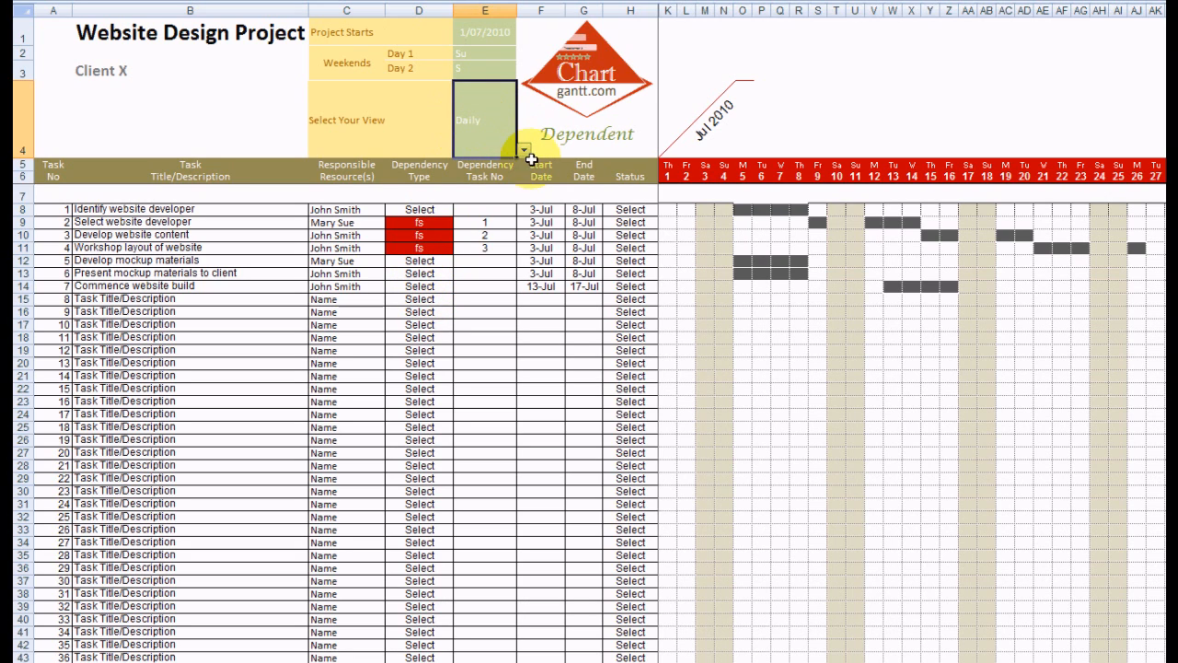
pyautogui.click(526, 148)
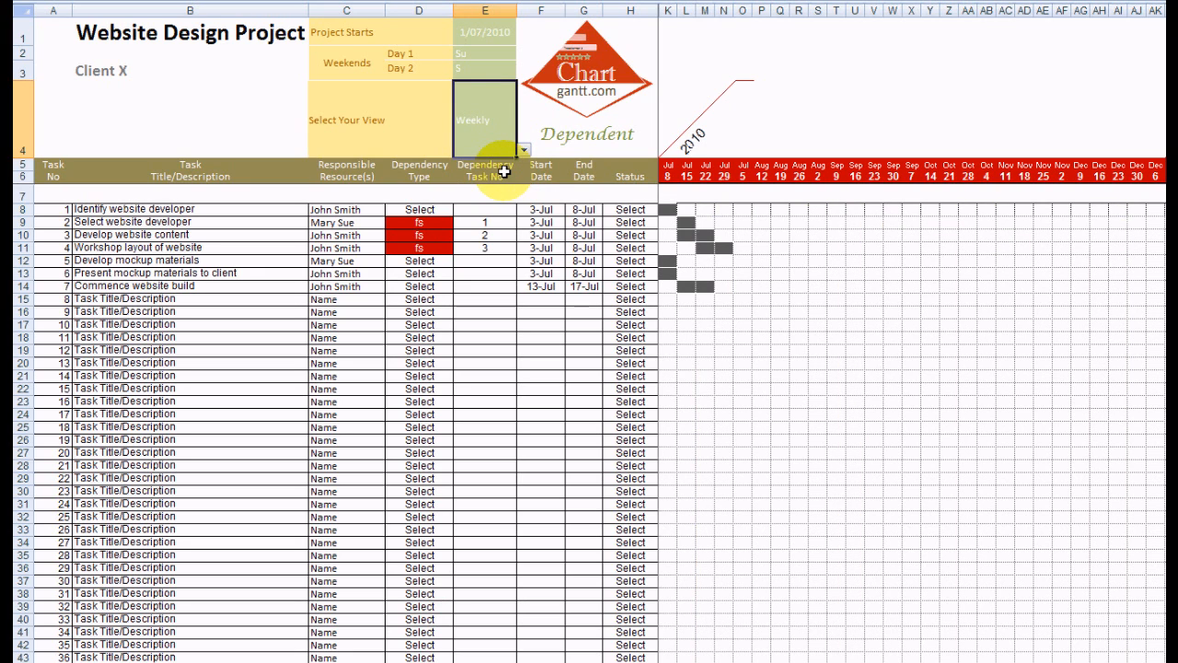
pyautogui.click(528, 149)
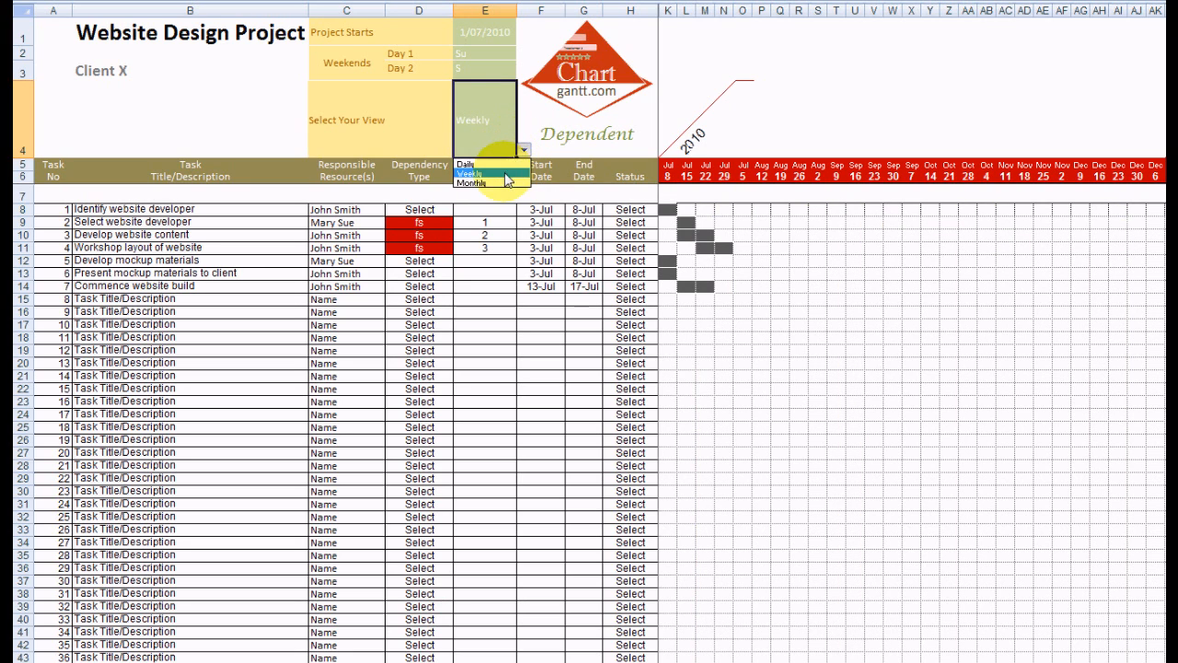
pyautogui.click(472, 181)
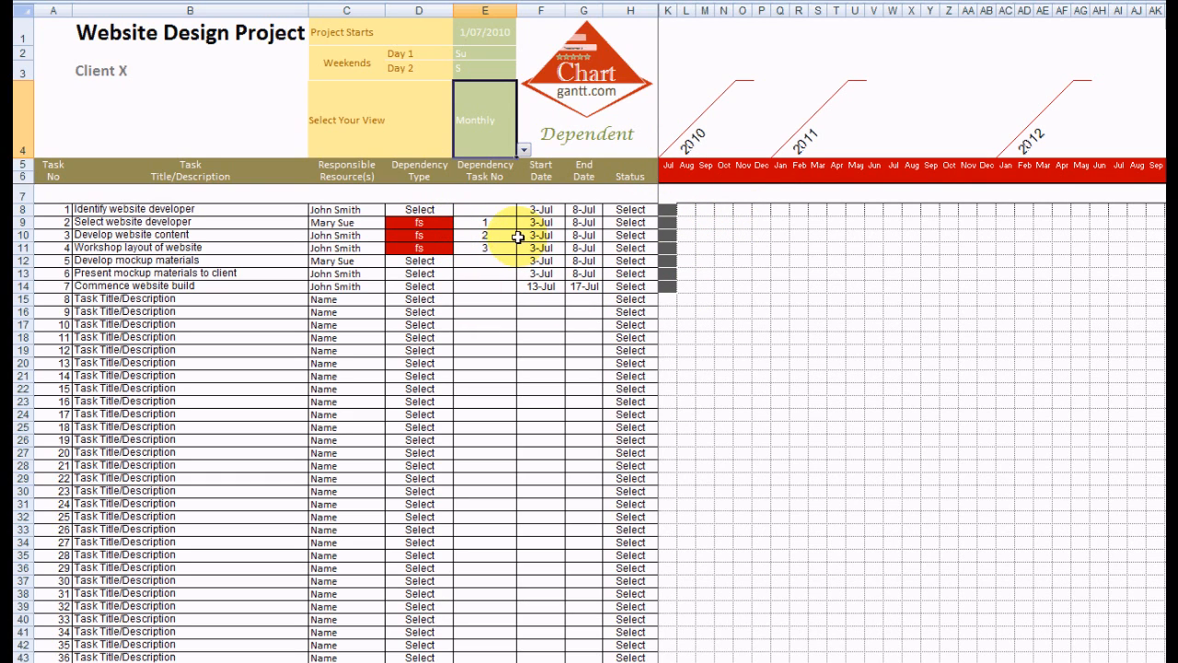
pyautogui.moveTo(526, 152)
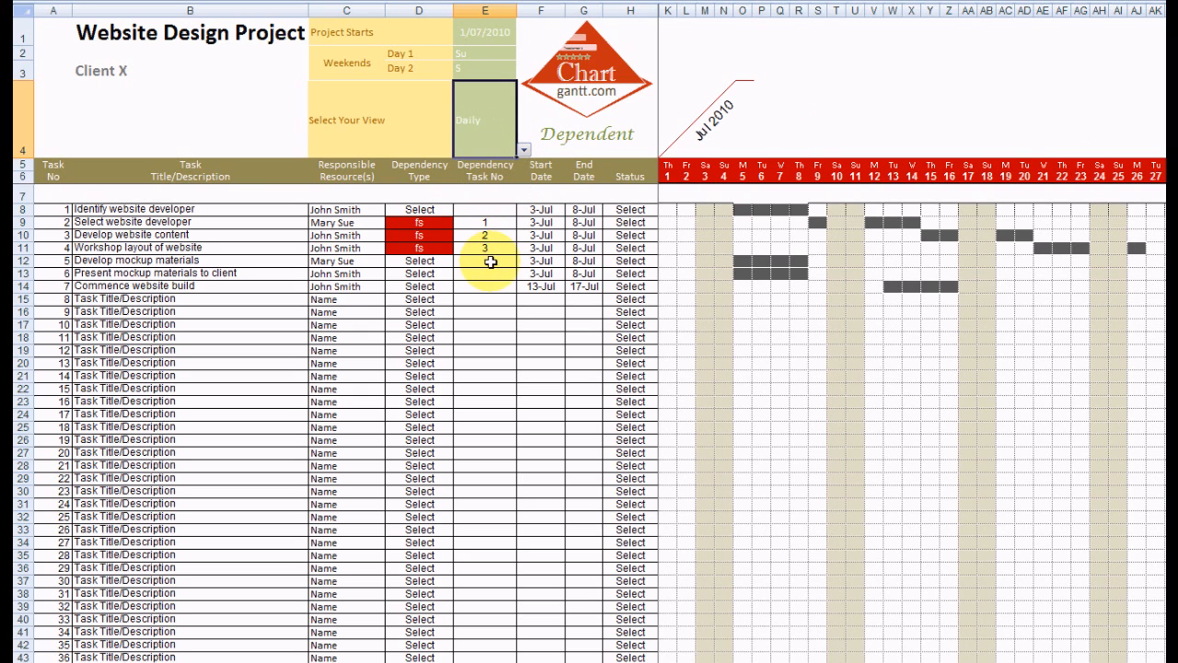
pyautogui.click(631, 210)
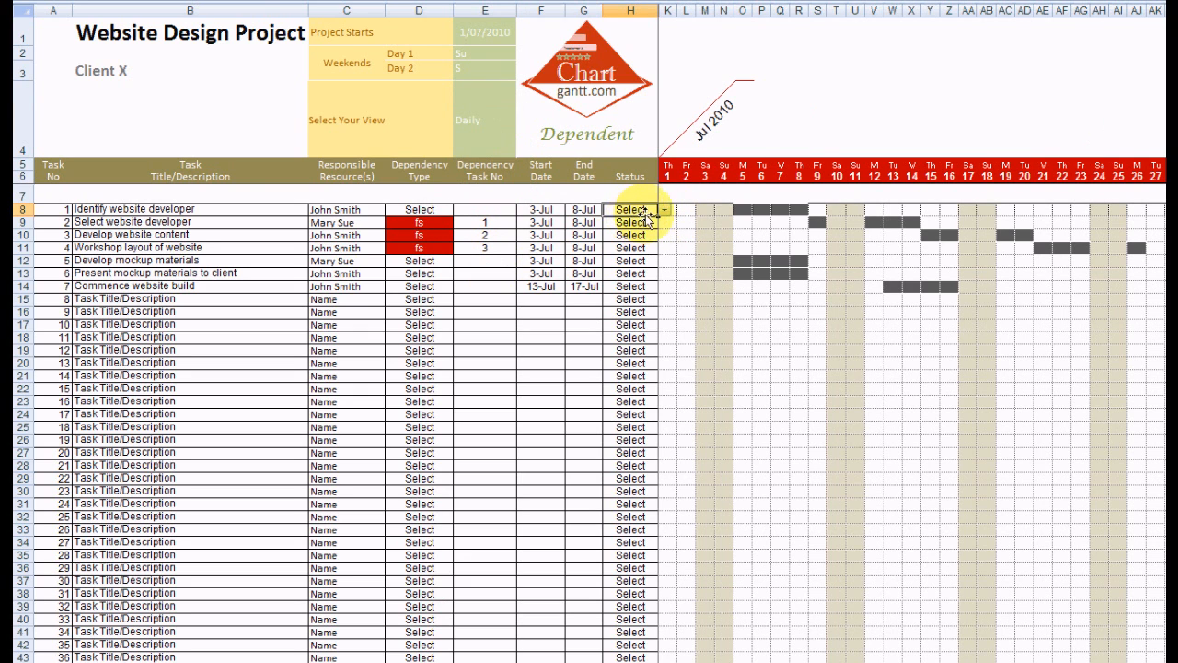
# Step: Set the Status of tasks 1 and 2 to In Progress and task 3 to Completed
pyautogui.click(665, 209)
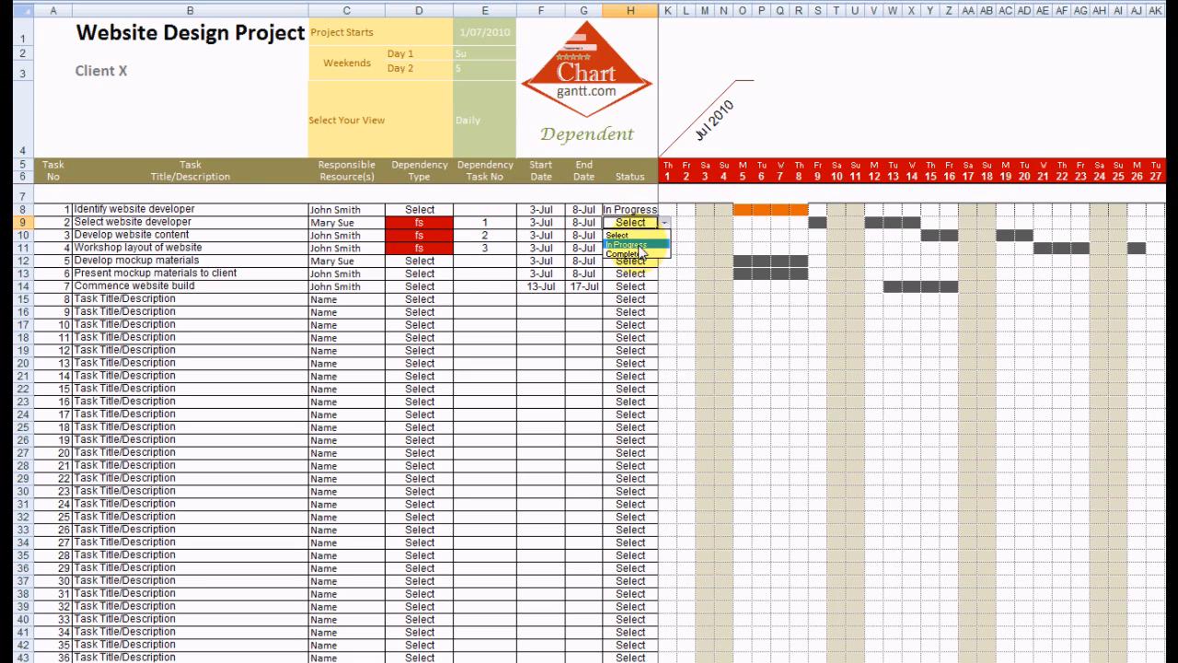
pyautogui.click(625, 236)
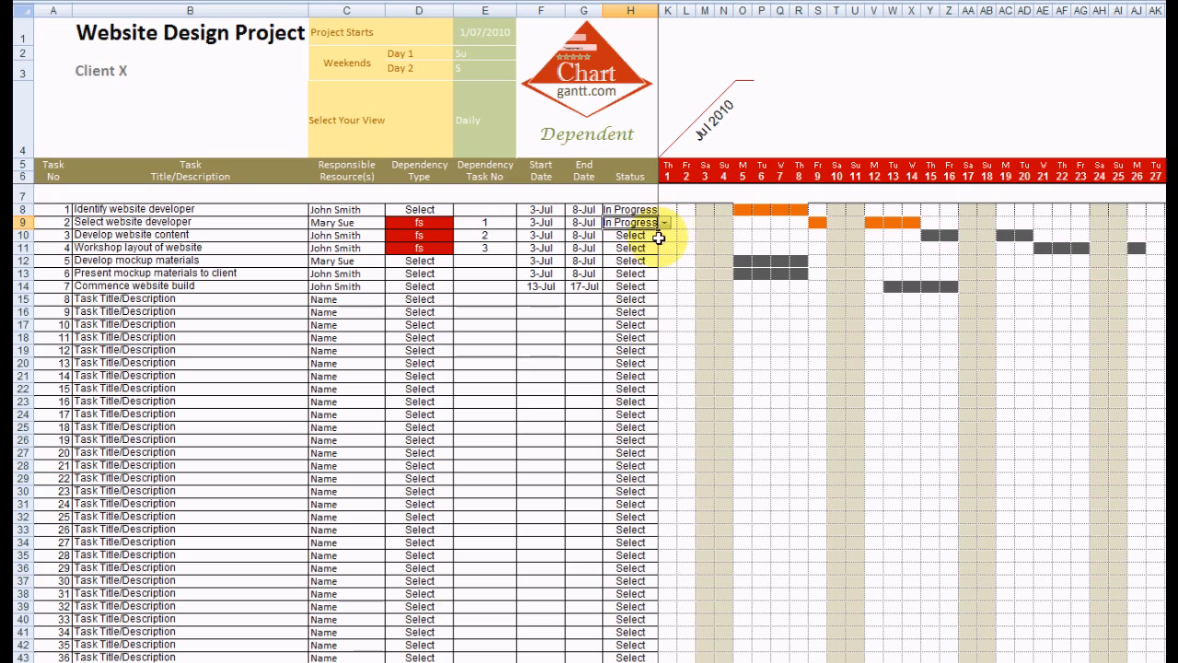
pyautogui.click(664, 235)
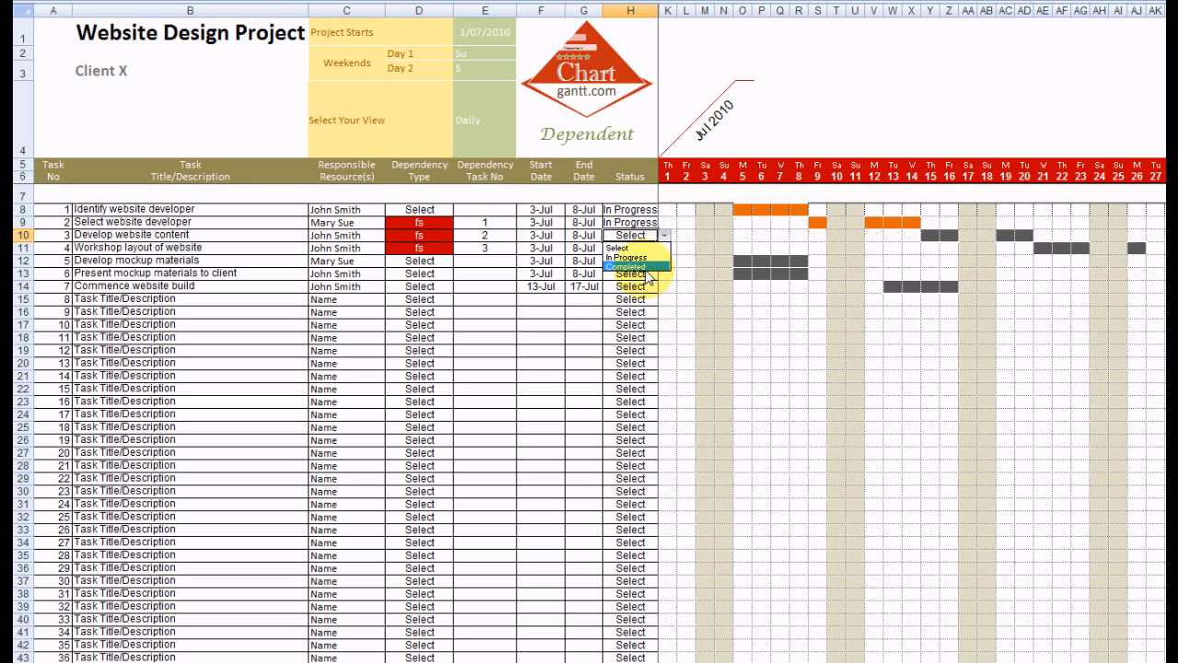
pyautogui.click(629, 268)
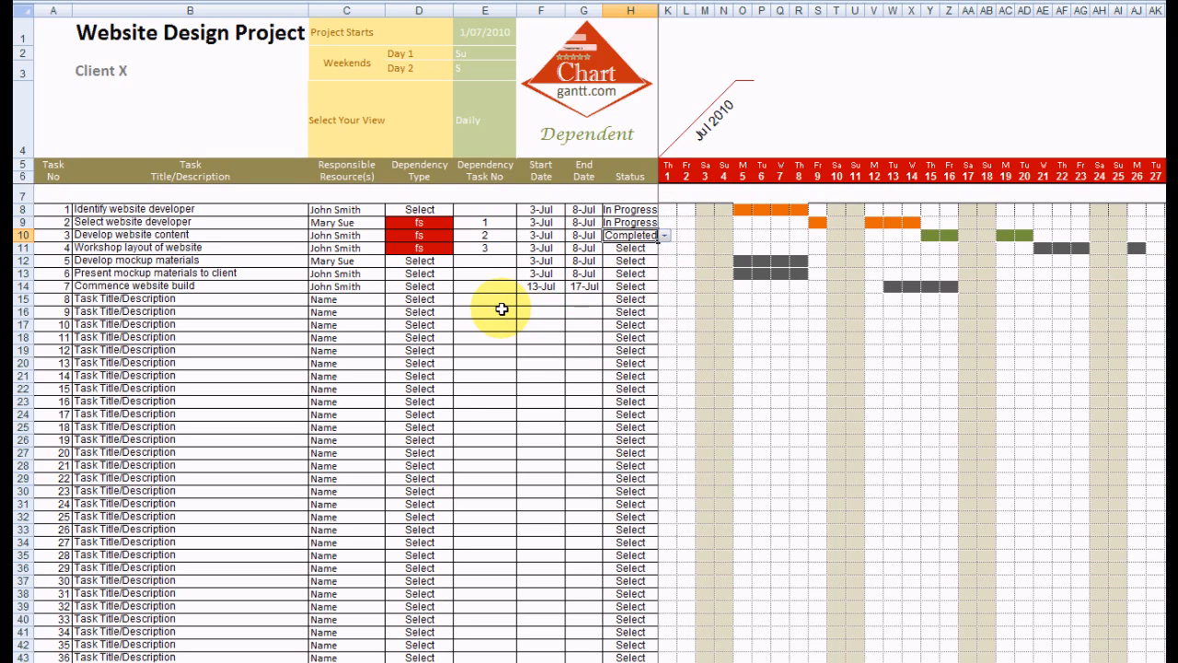
pyautogui.moveTo(285, 339)
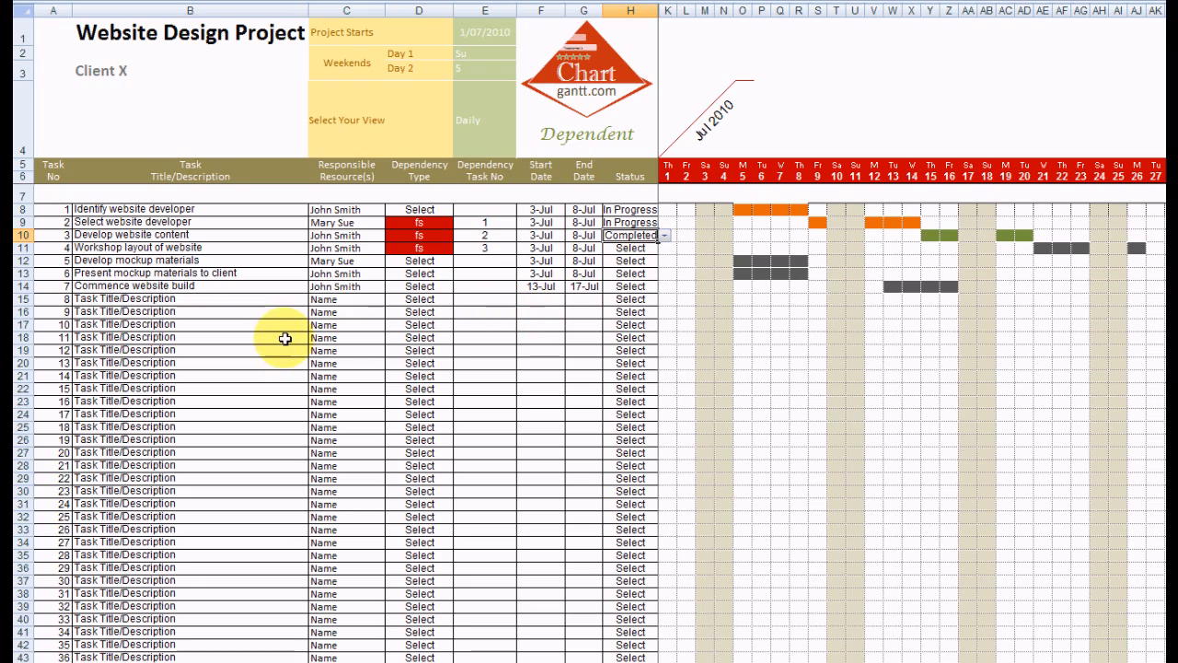
pyautogui.scroll(-3)
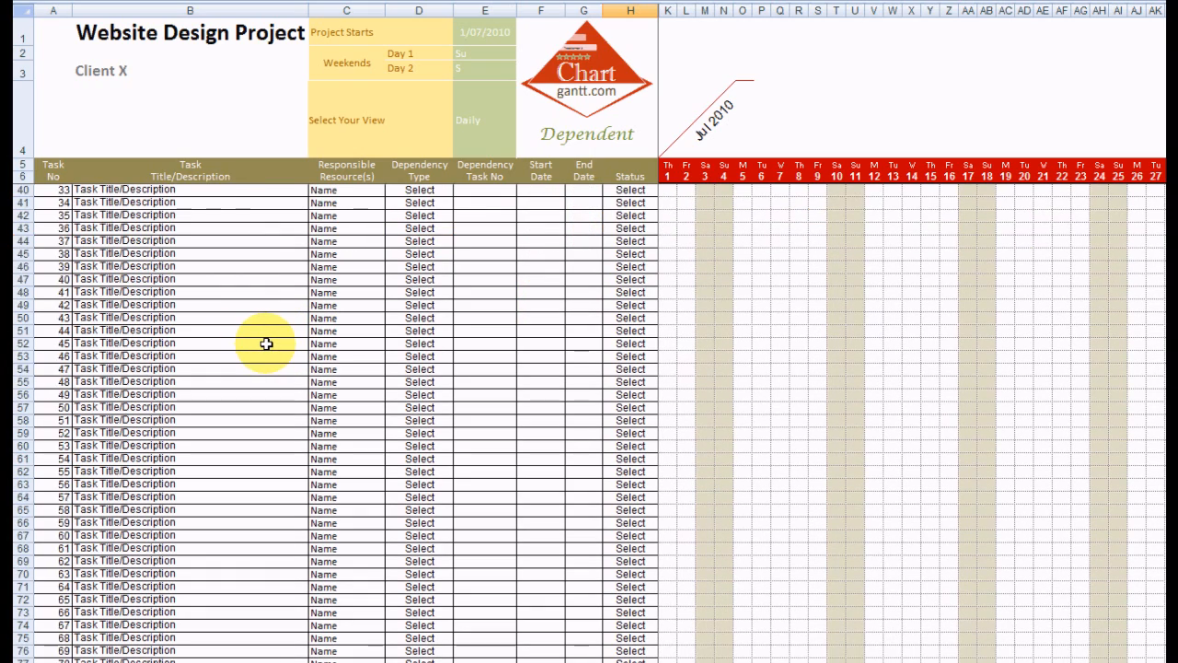
pyautogui.scroll(3)
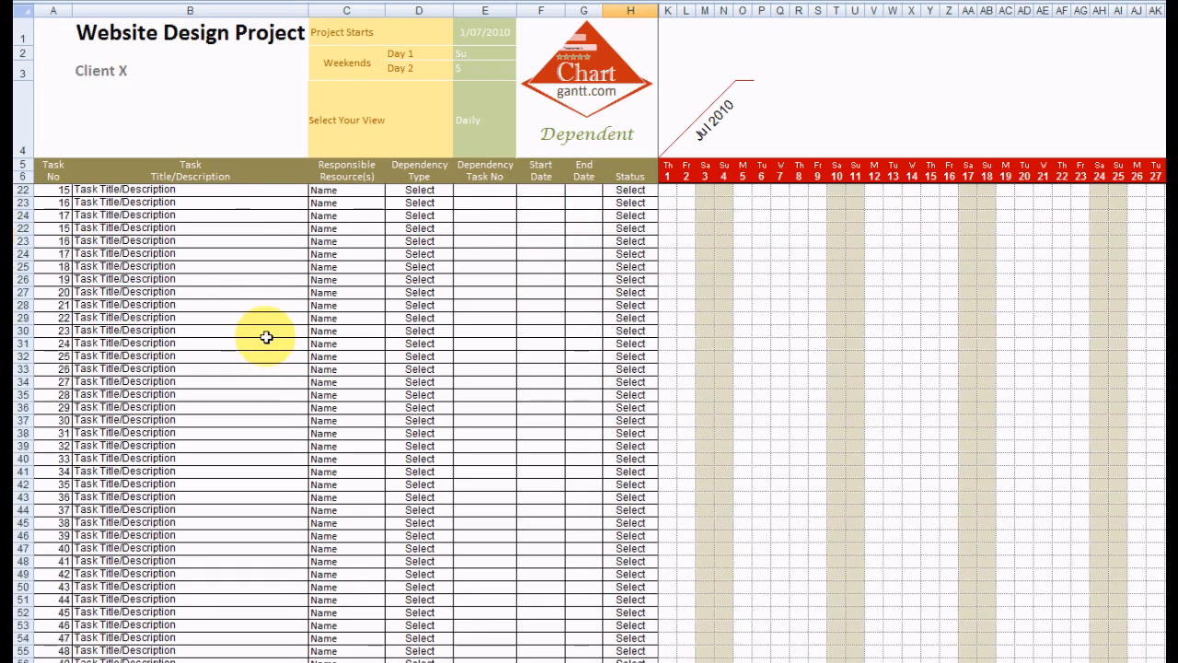
pyautogui.scroll(3)
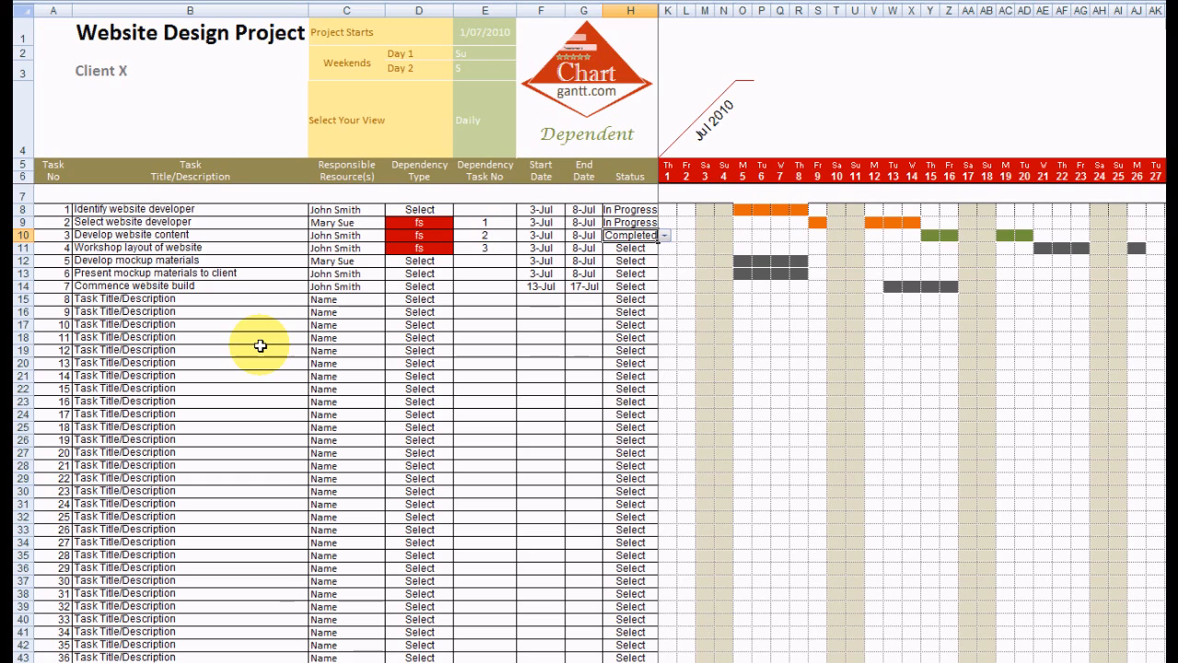
# Step: Change the timeline view setting in E4 to Weekly
pyautogui.click(476, 120)
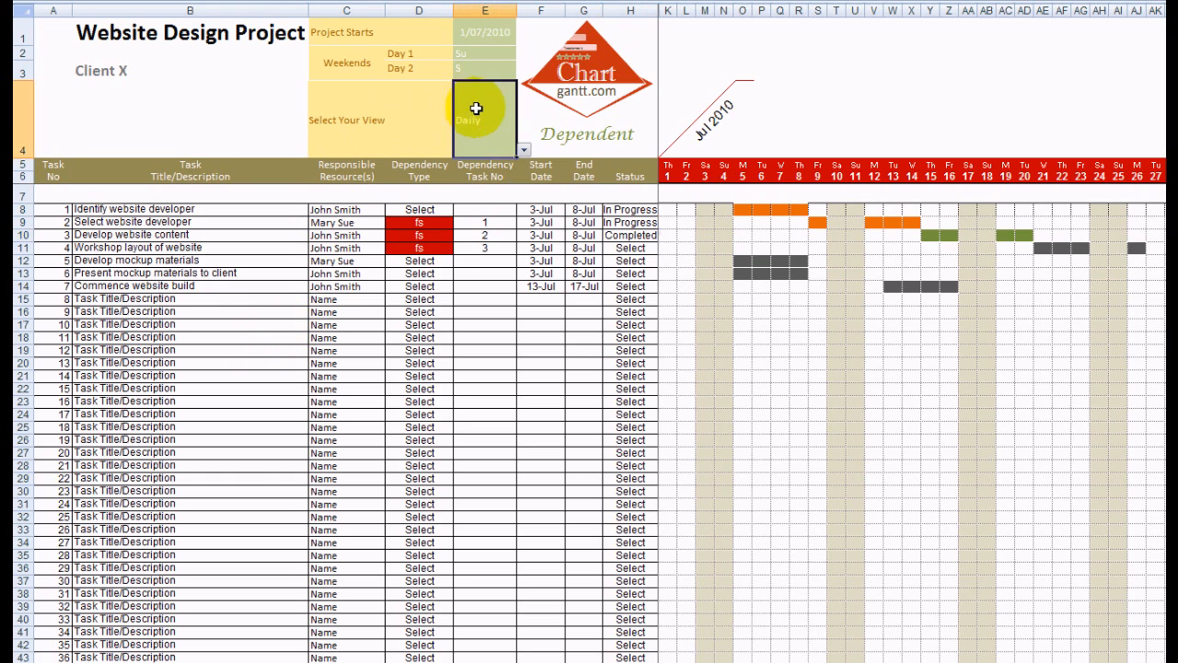
pyautogui.click(525, 149)
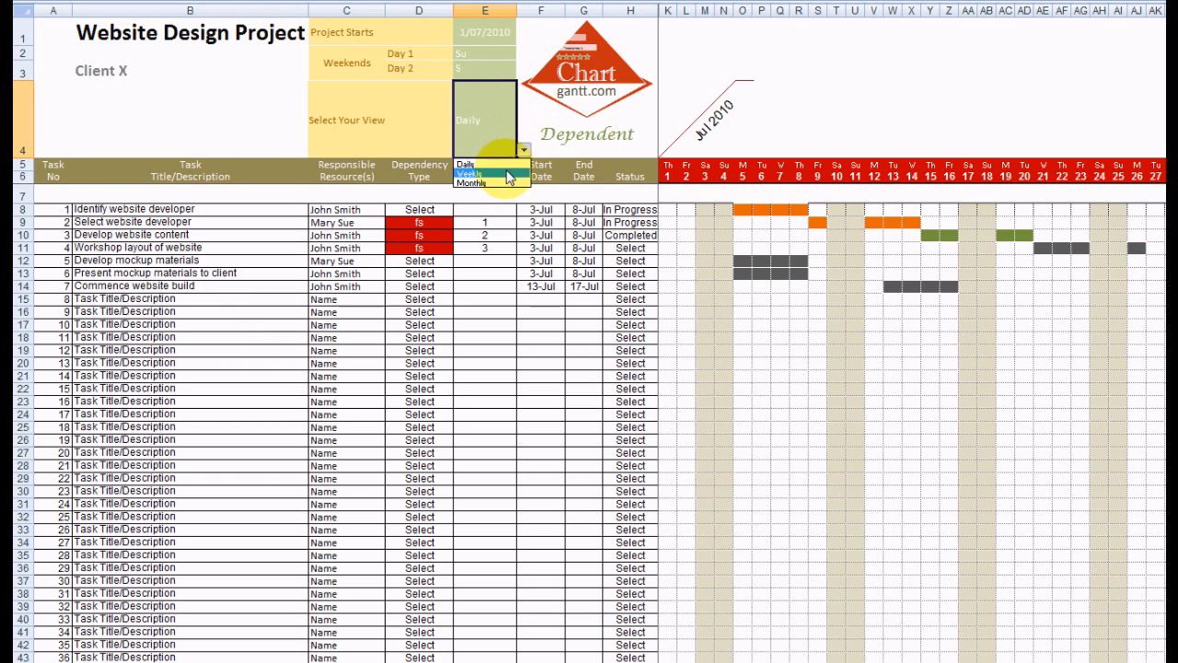
pyautogui.click(471, 170)
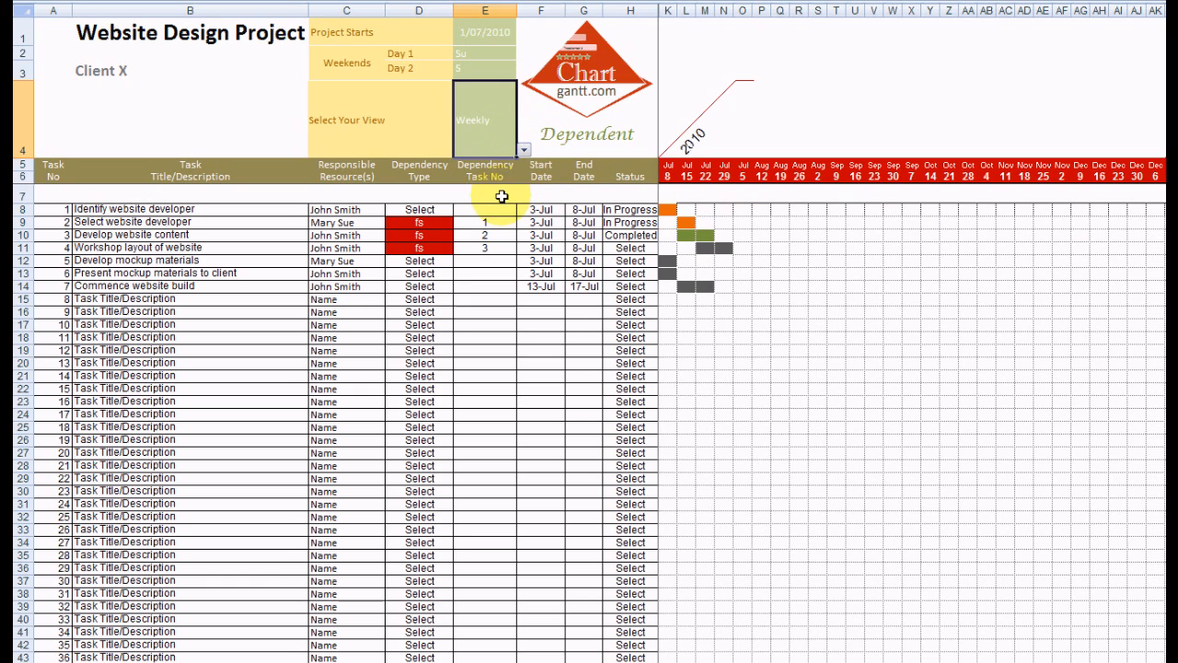
pyautogui.moveTo(670, 285)
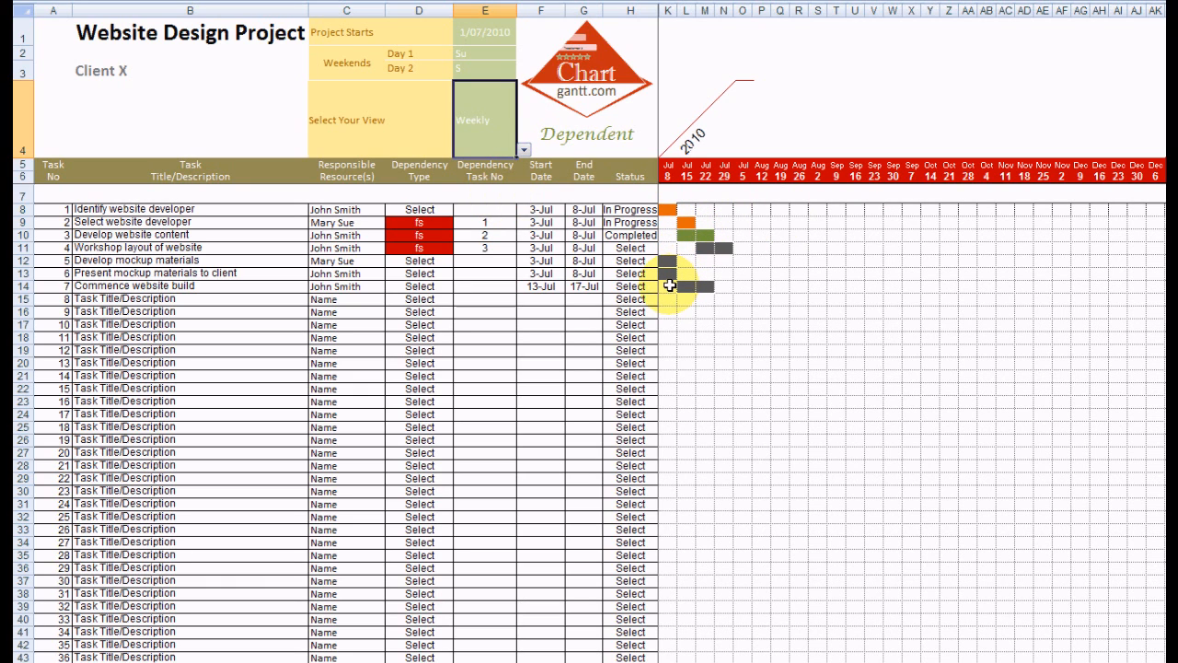